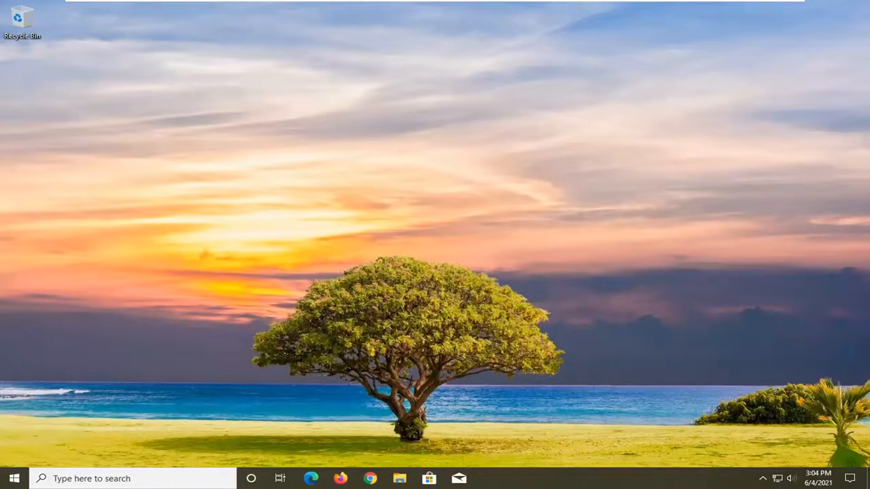
# Search 'cmd' and run Command Prompt as administrator, approving the UAC prompt.
pyautogui.write('cmd')
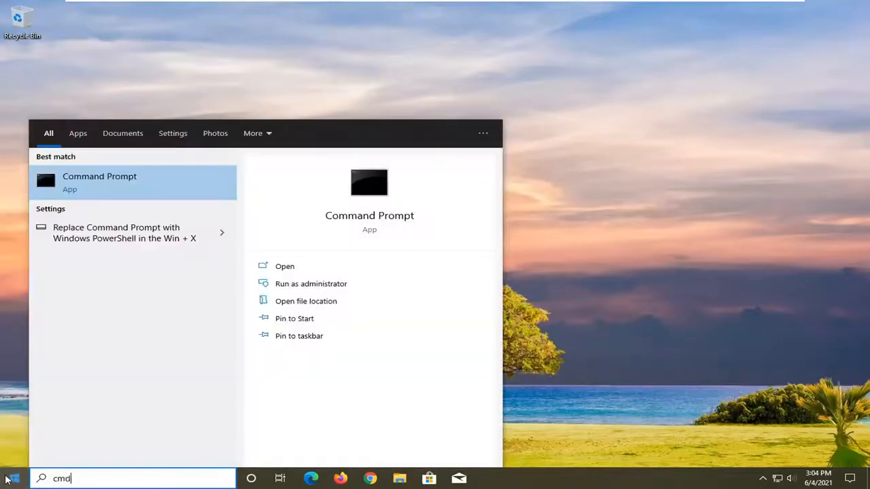
pyautogui.moveTo(135, 188)
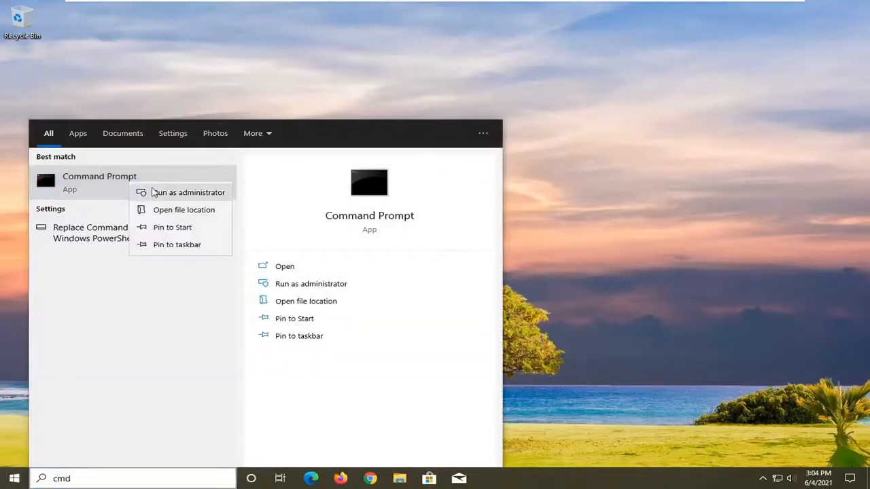
pyautogui.click(188, 192)
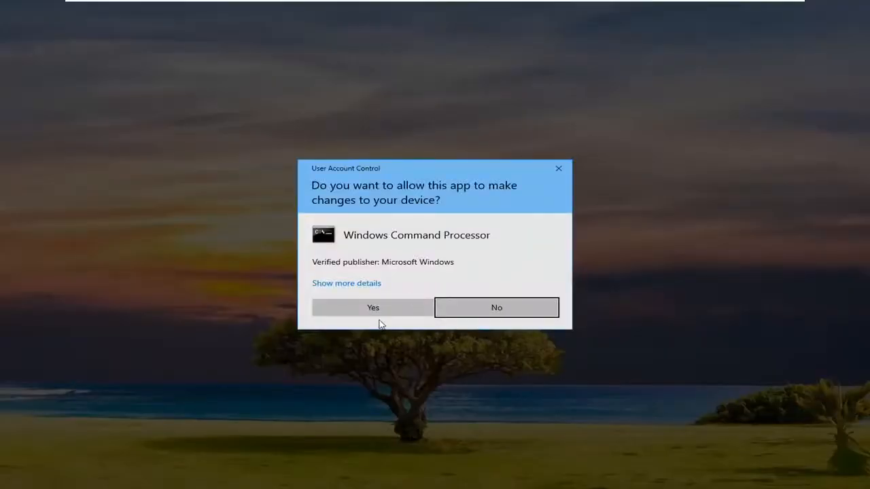
pyautogui.click(373, 307)
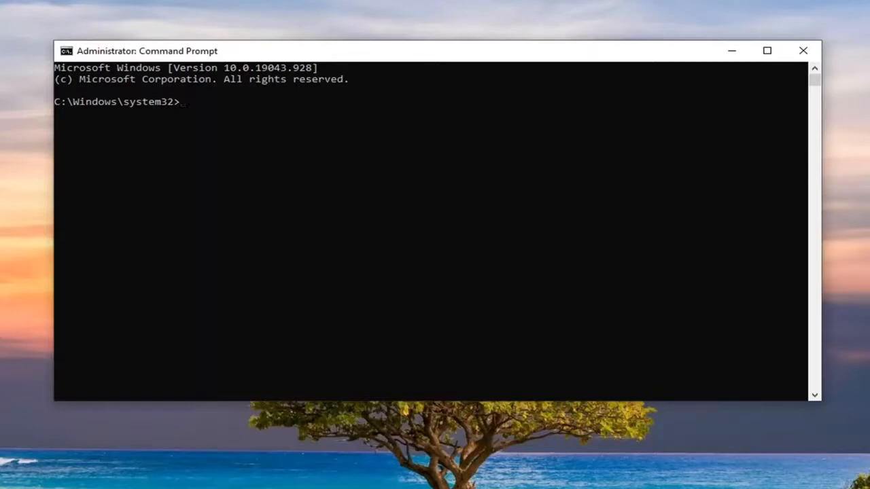
pyautogui.moveTo(338, 260)
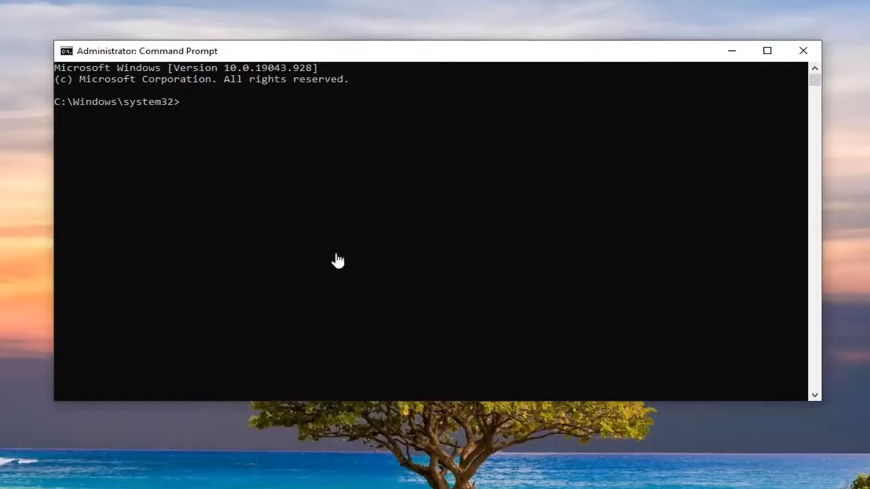
pyautogui.moveTo(416, 66)
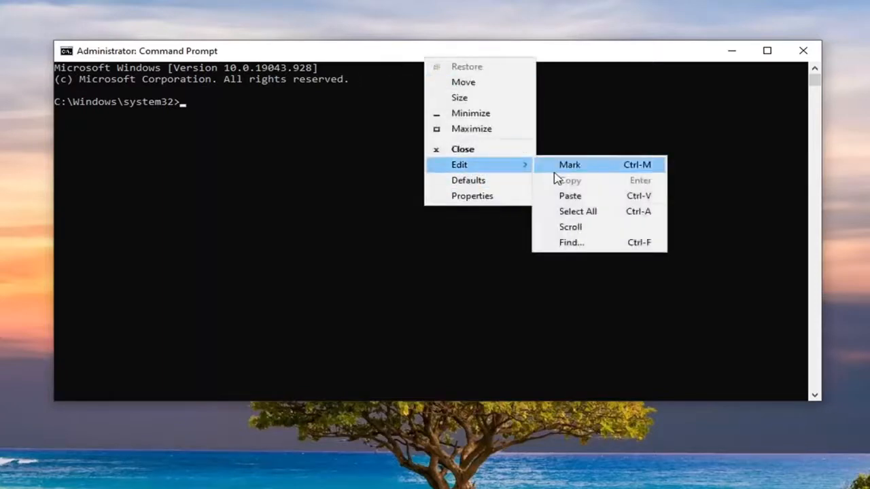
# Paste the cd command for C:\Windows\Microsoft.NET\Framework\v4.0.30319 into the prompt.
pyautogui.click(569, 195)
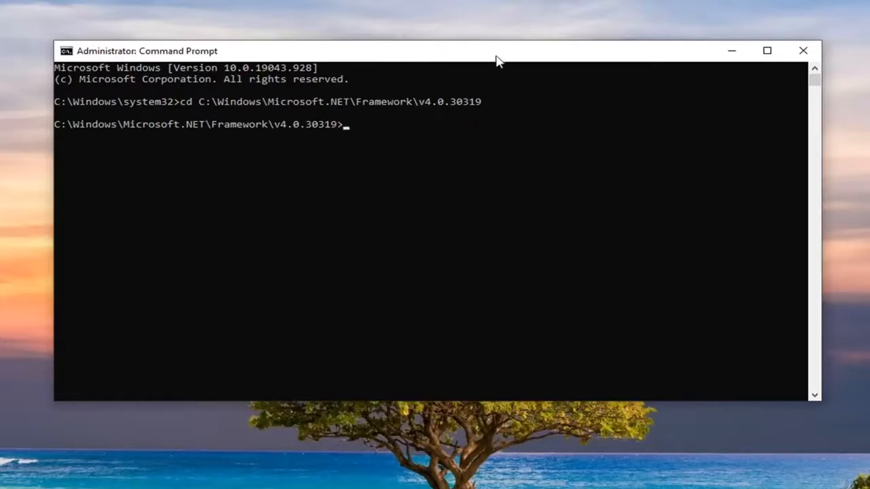
pyautogui.moveTo(408, 64)
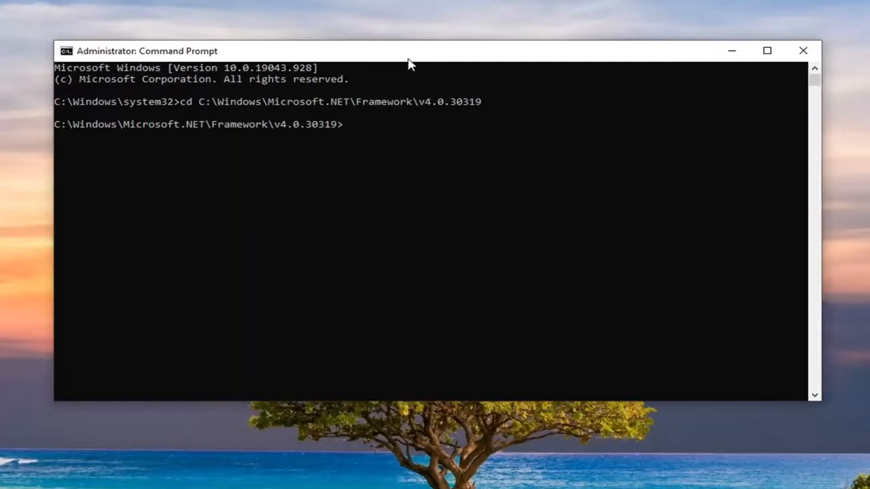
# Paste and run 'ngen.exe executequeueditems' via the title bar's Edit menu.
pyautogui.rightClick(465, 58)
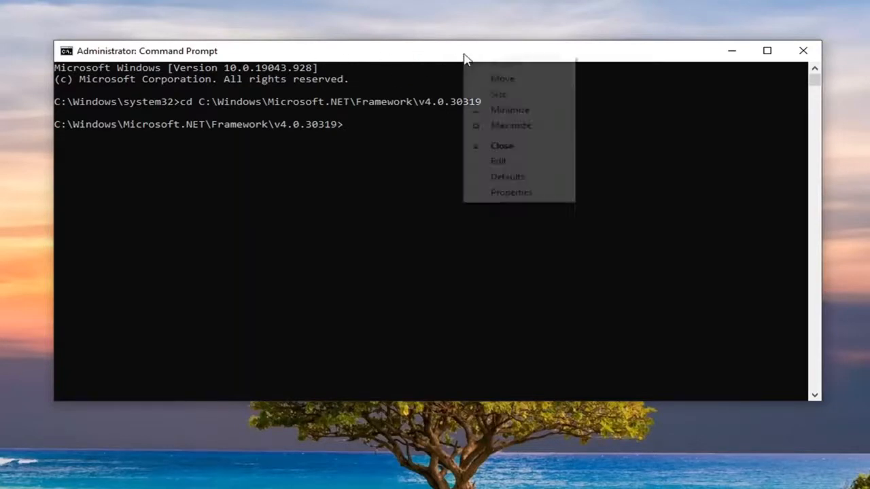
pyautogui.click(498, 161)
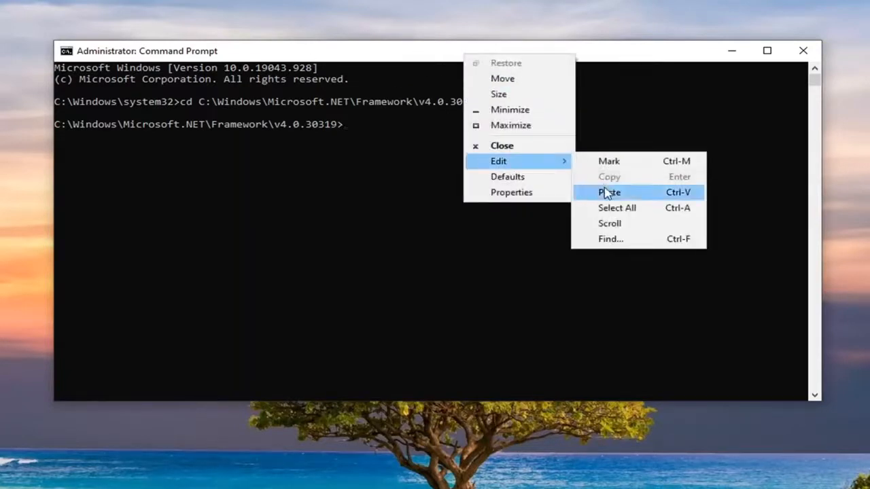
pyautogui.click(609, 192)
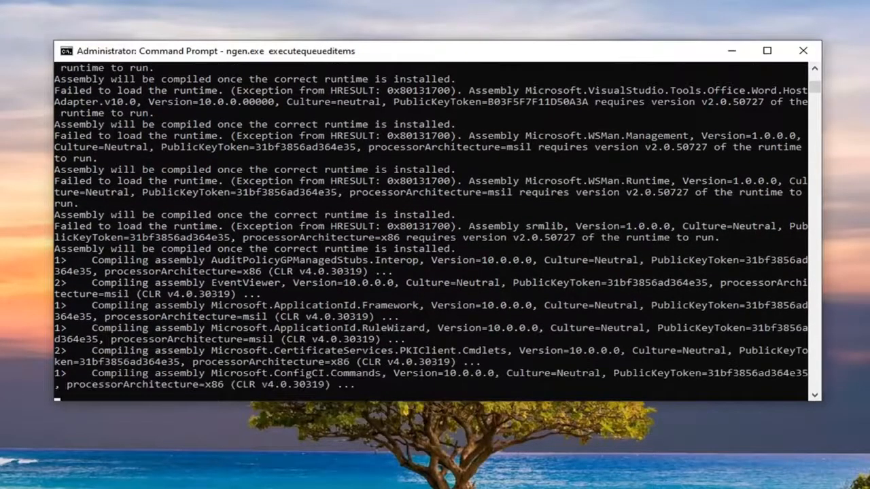
# Scroll through the finished ngen output and close the Command Prompt window.
pyautogui.scroll(-3)
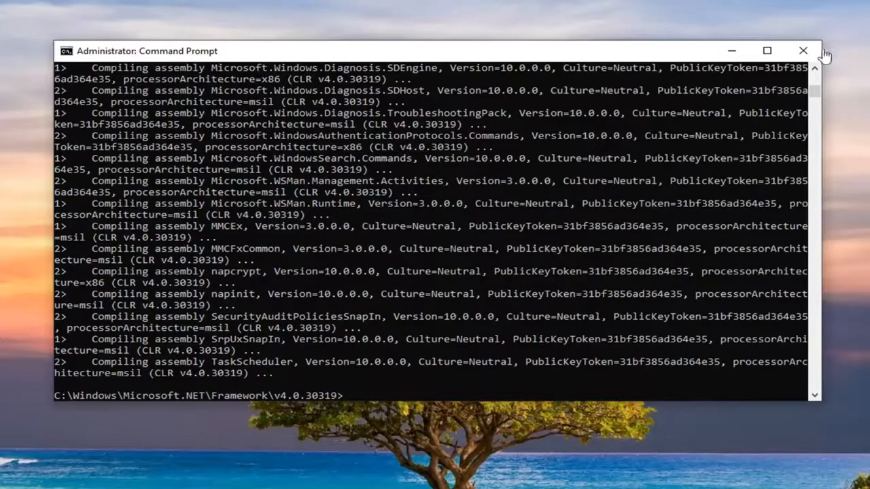
pyautogui.click(803, 51)
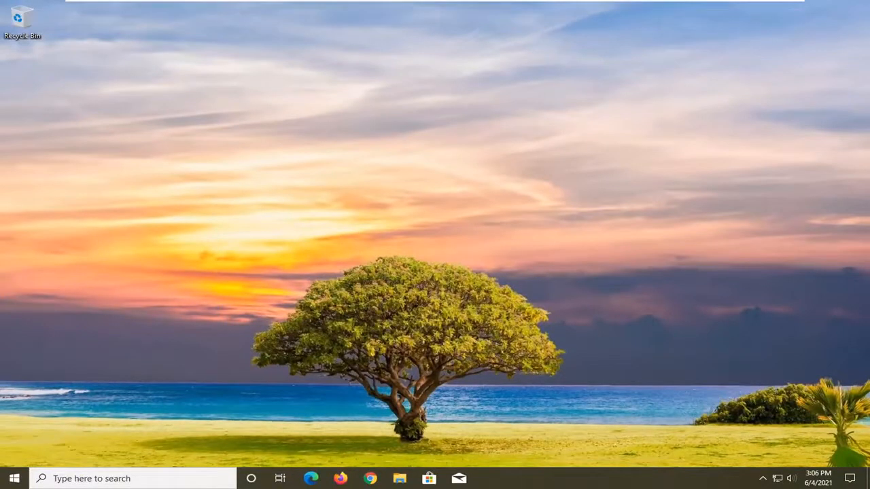